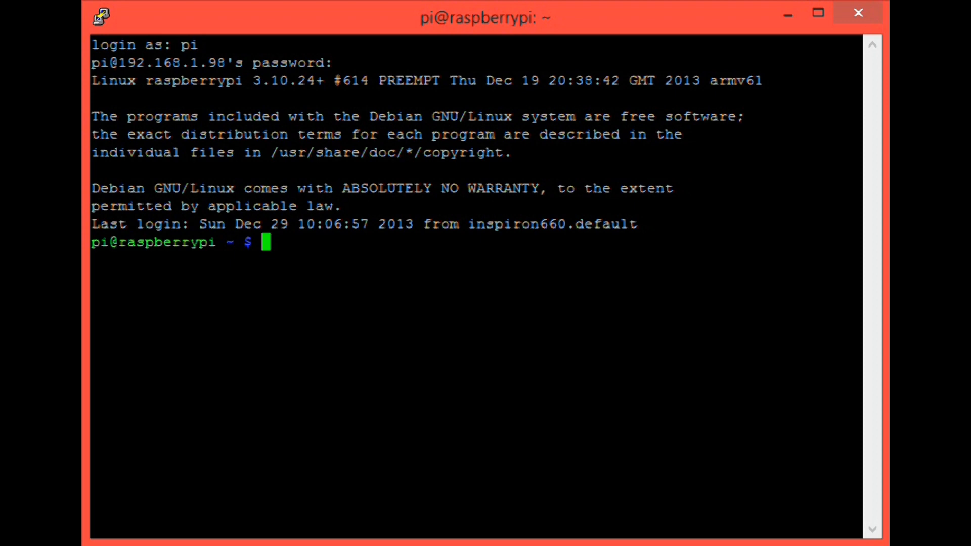
# Step: Enter the command sudo apt-get install git-core on the Raspberry Pi
pyautogui.write('sudo apt-')
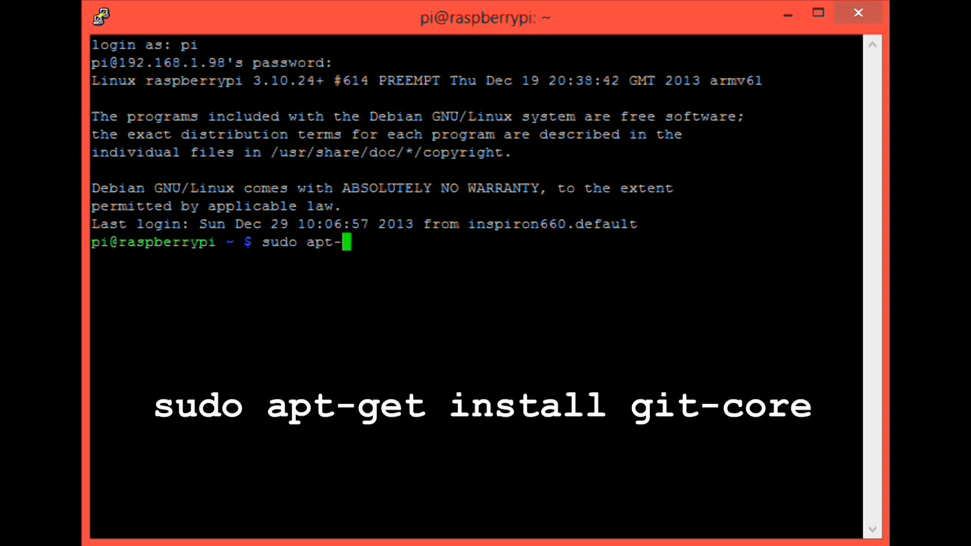
pyautogui.write('get install g')
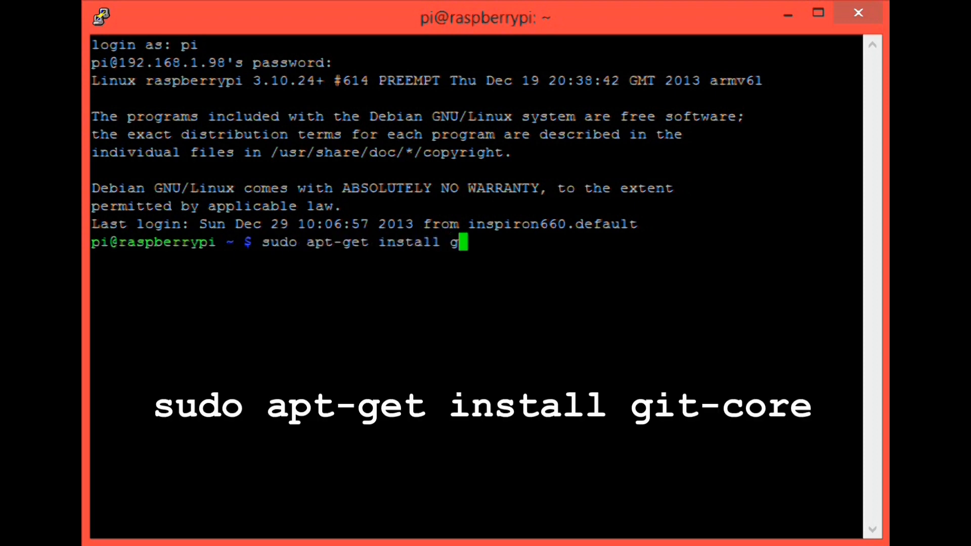
pyautogui.write('it-core')
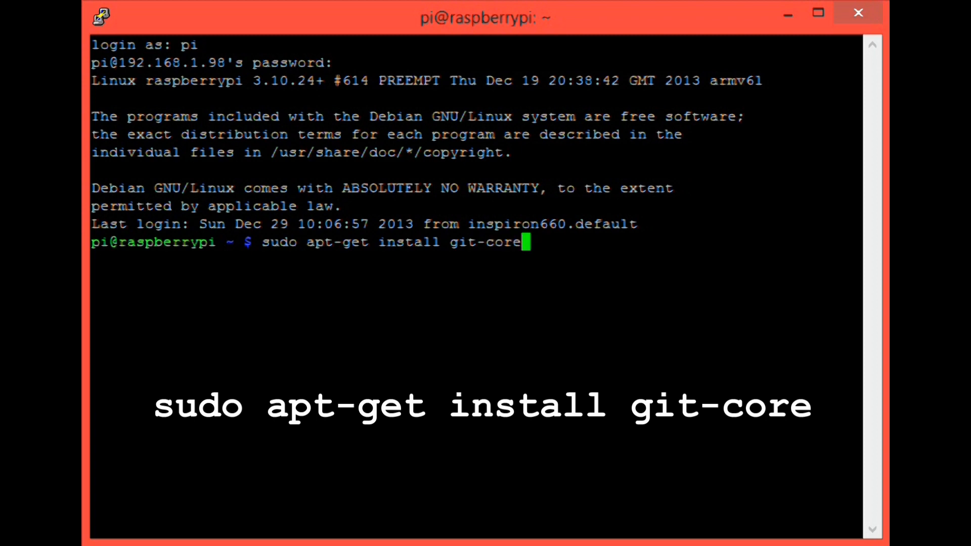
pyautogui.press('BackSpace')
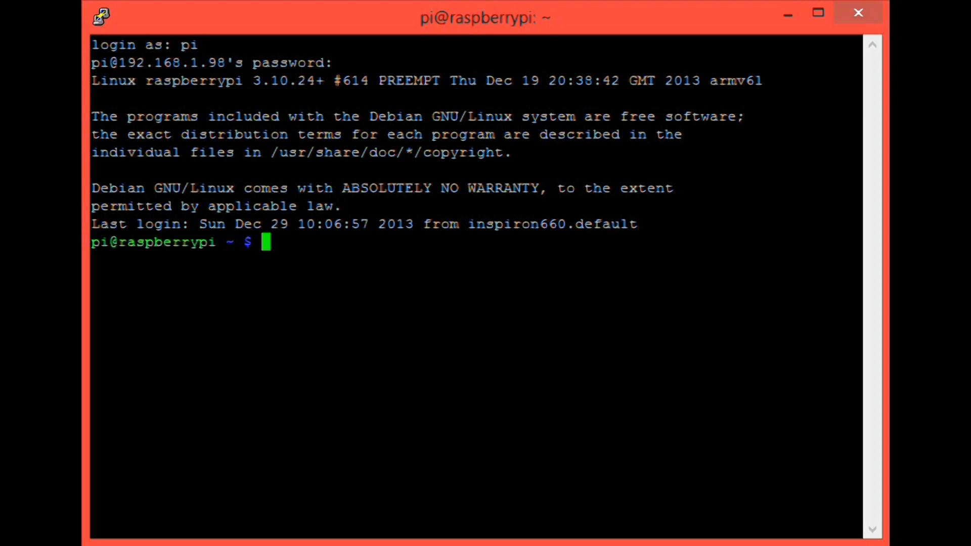
# Step: Open /etc/modprobe.d/raspi-blacklist.conf in nano with sudo
pyautogui.write('su')
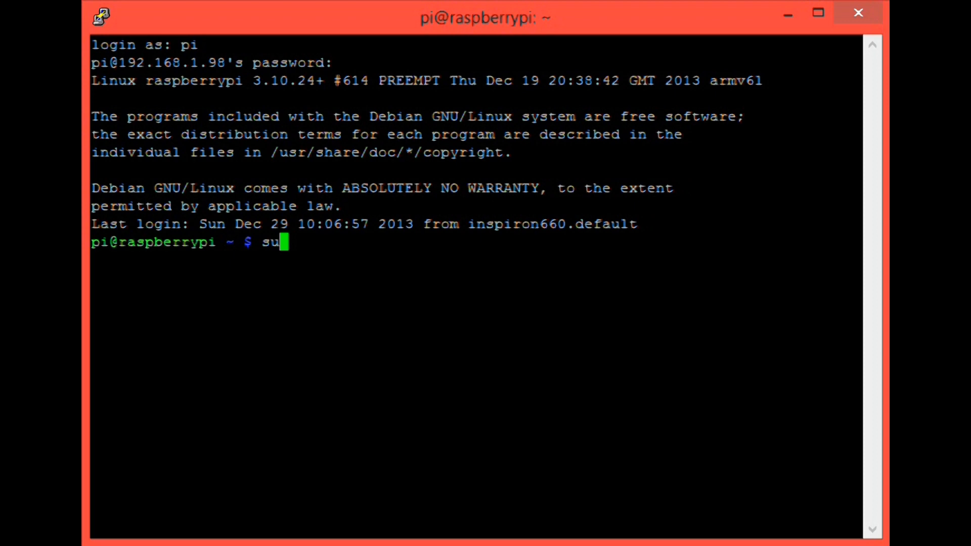
pyautogui.write('do nano')
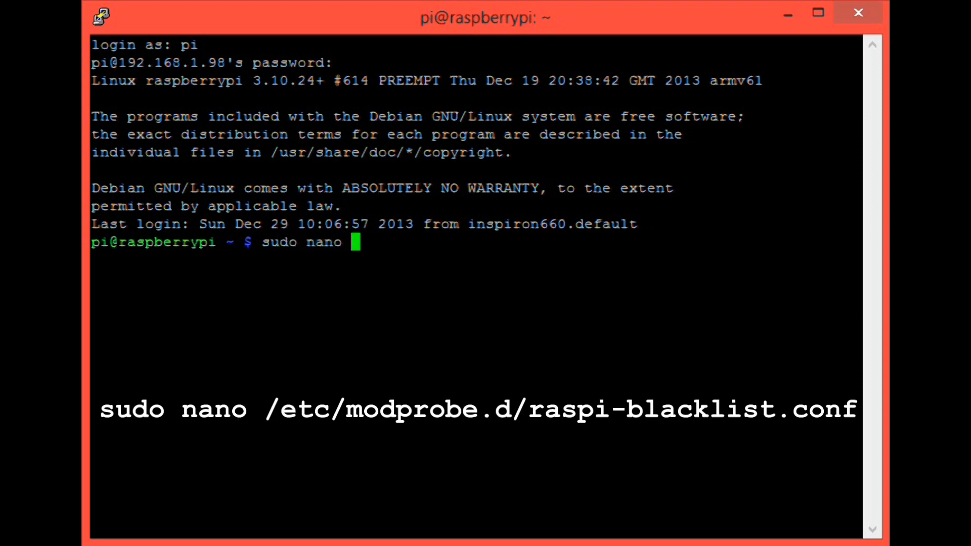
pyautogui.write('/etc/')
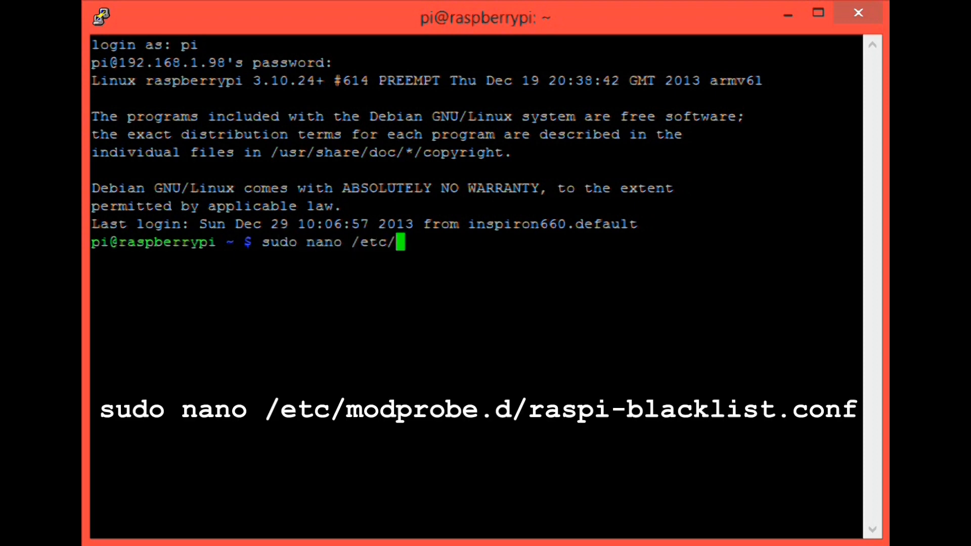
pyautogui.write('modpr')
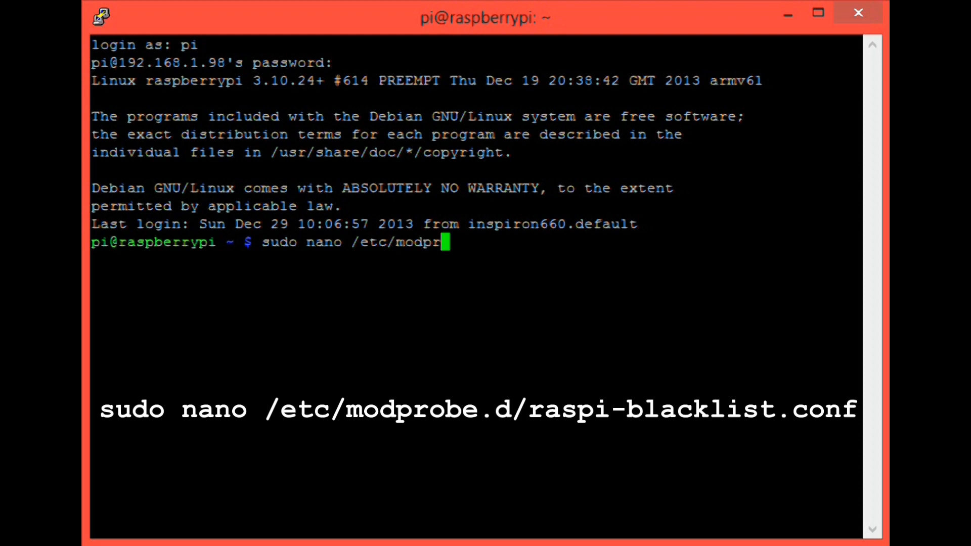
pyautogui.write('obe.d/ra')
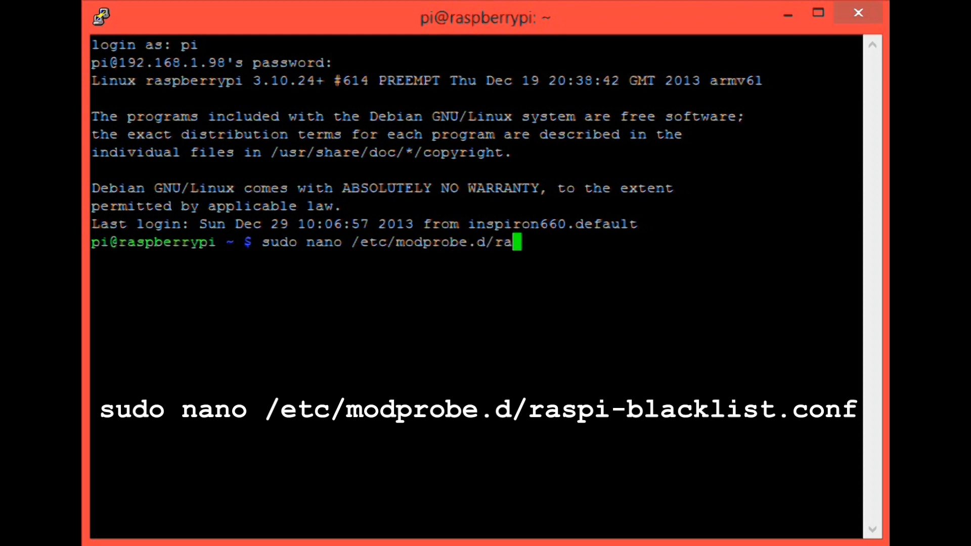
pyautogui.write('spi-blacklist.conf')
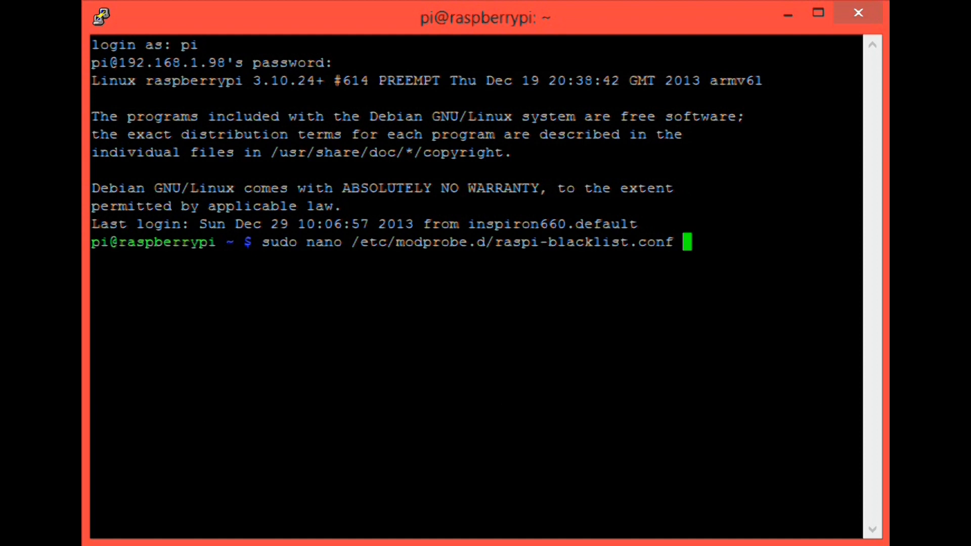
pyautogui.press('Return')
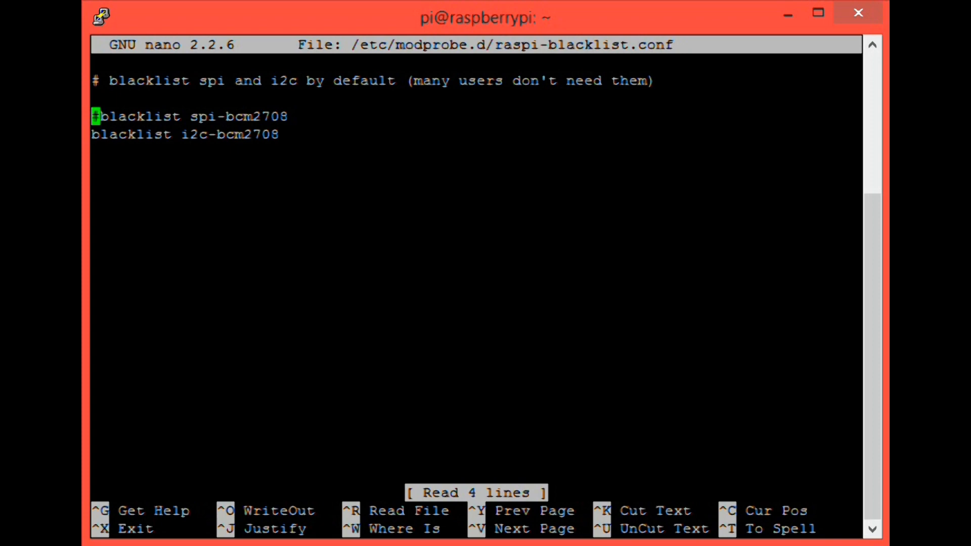
# Step: Exit nano after commenting out the spi-bcm2708 blacklist line
pyautogui.press('ctrl+x')
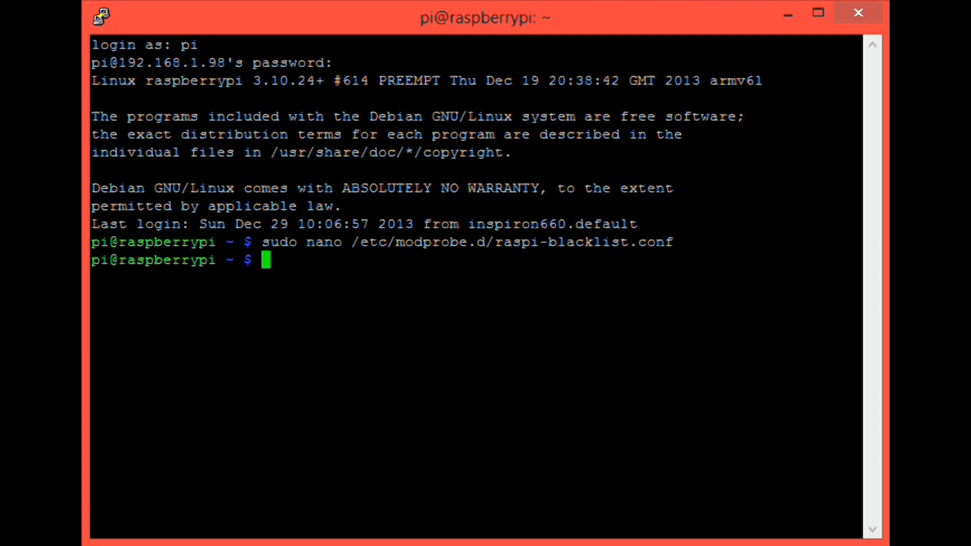
# Step: Reboot the Raspberry Pi with sudo reboot and start a git clone command
pyautogui.write('sudo reboot')
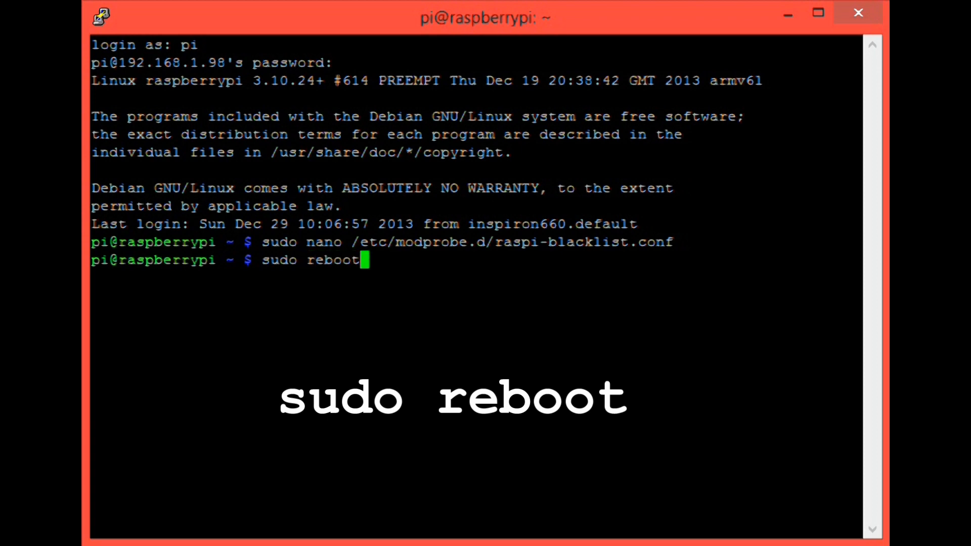
pyautogui.press('Return')
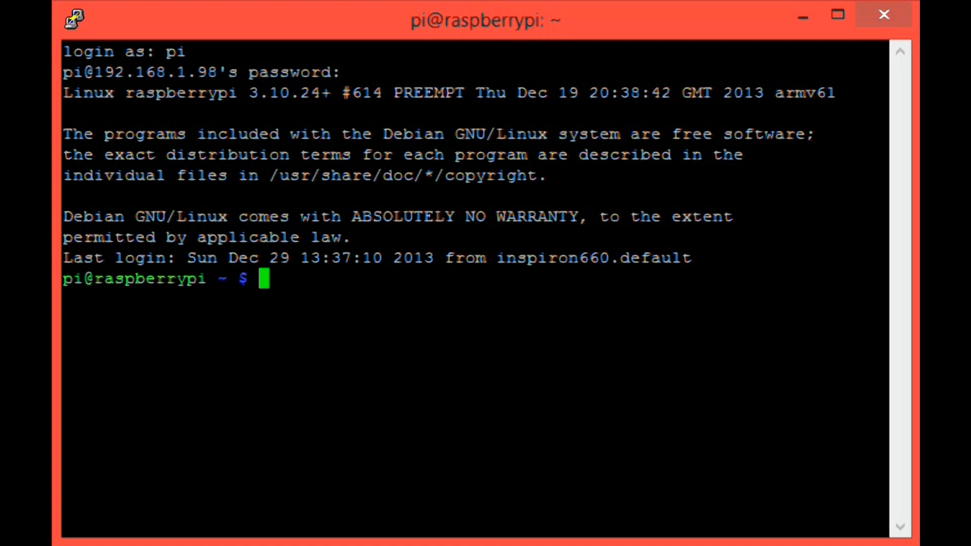
pyautogui.write('git clone')
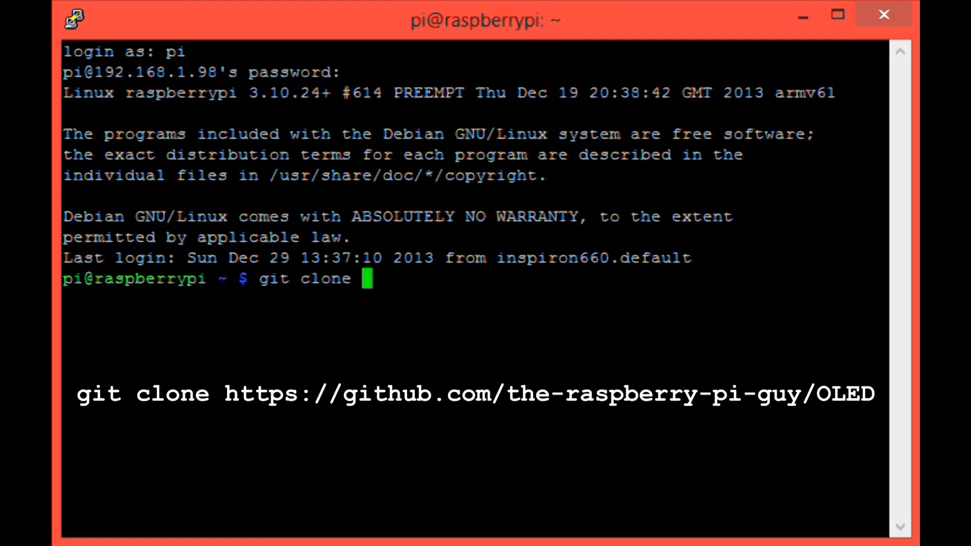
pyautogui.write('htt')
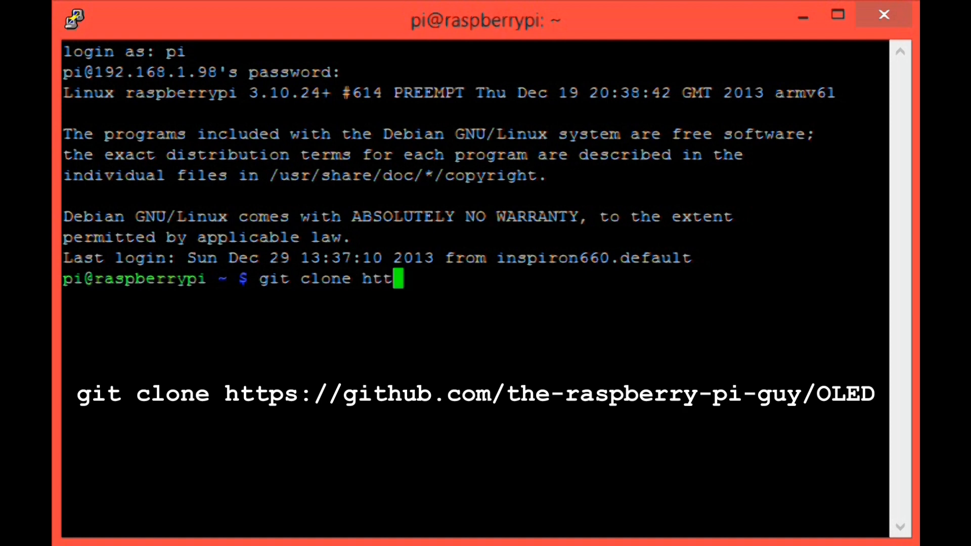
pyautogui.write('ps://')
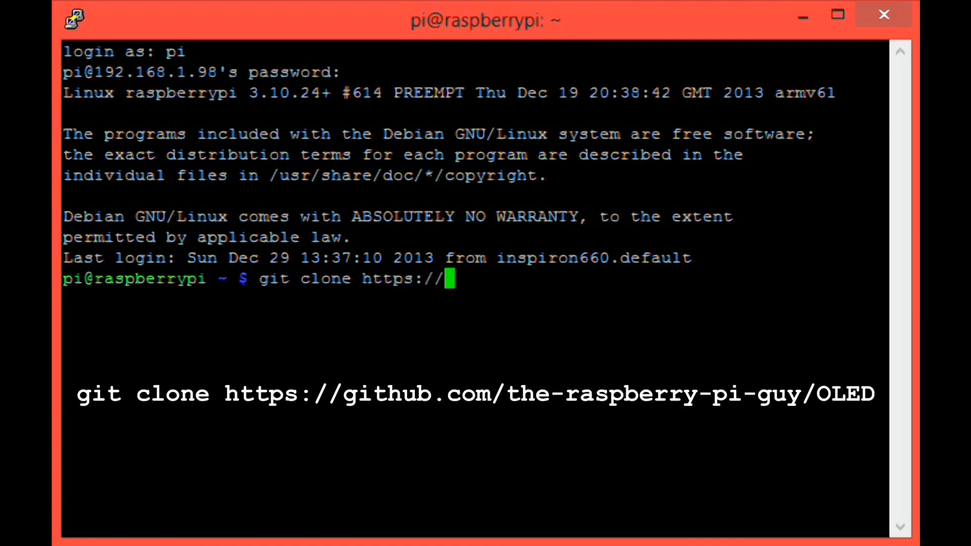
pyautogui.write('github')
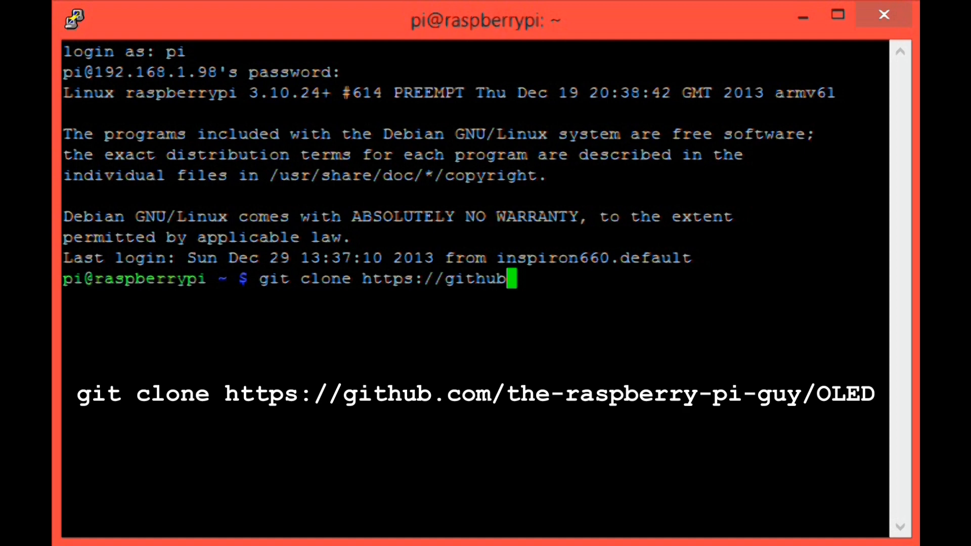
pyautogui.write('.com/the-')
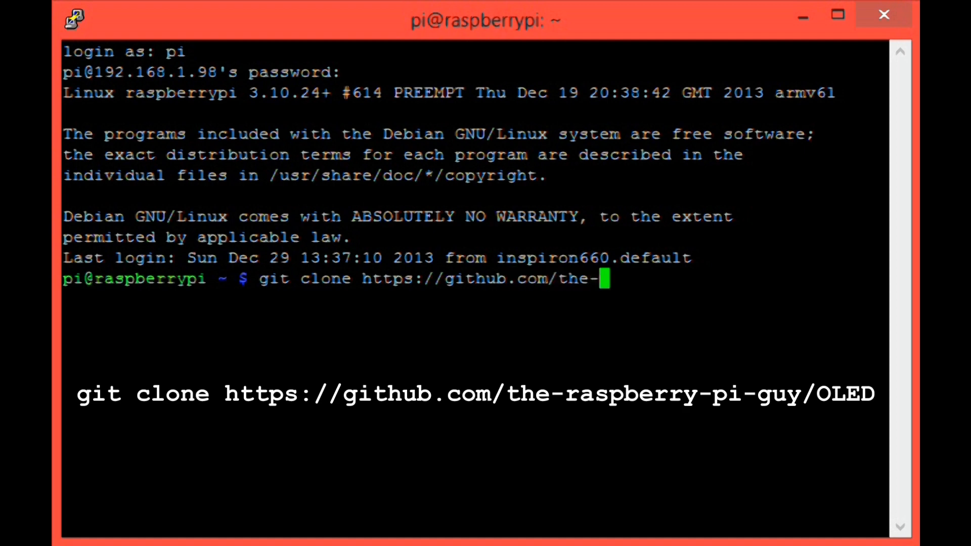
pyautogui.write('raspberry')
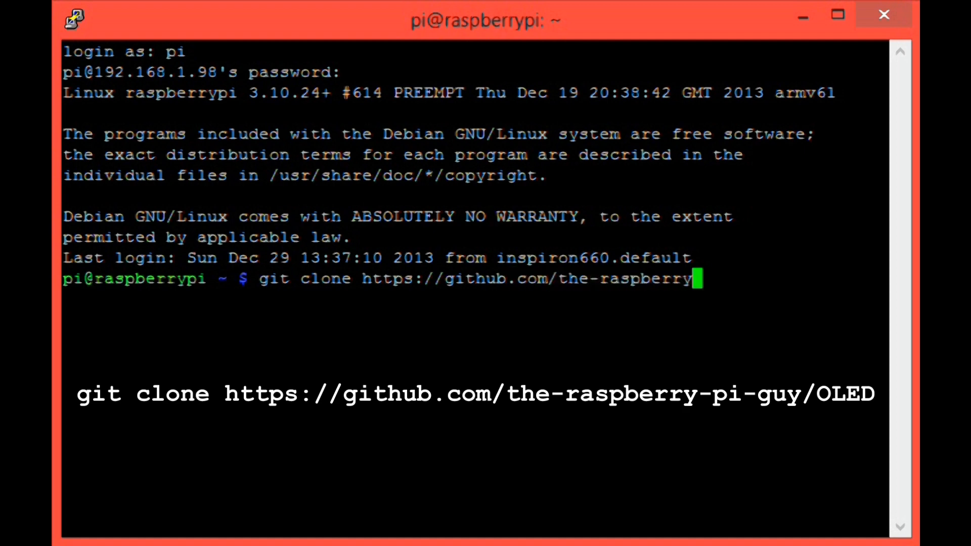
pyautogui.write('-pi-gu')
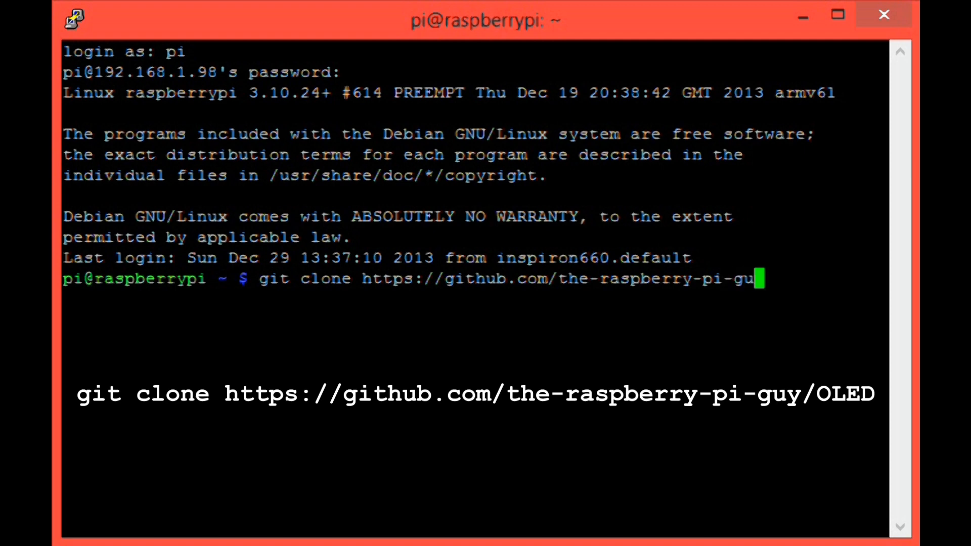
pyautogui.write('y/OLED')
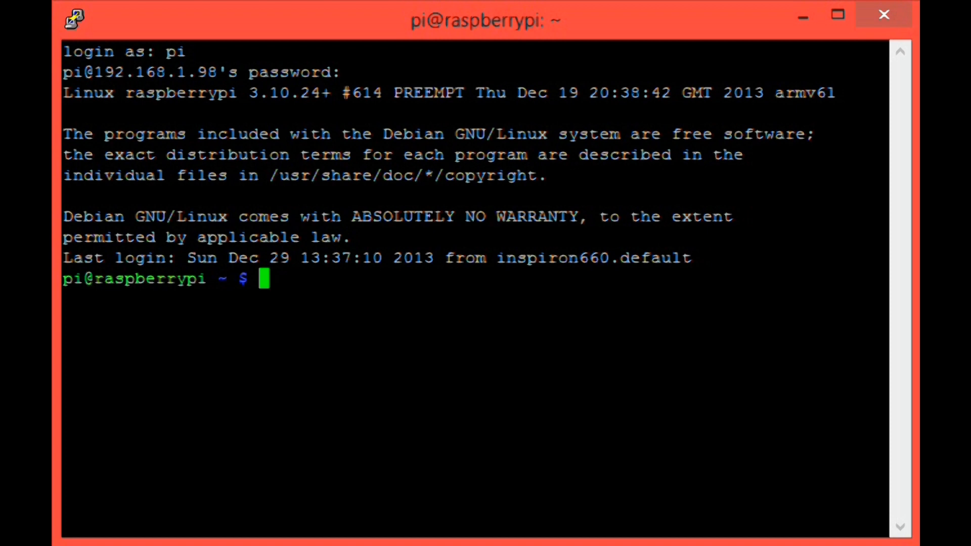
# Step: List the home folder, change into the OLED folder, and begin an sh command
pyautogui.write('ls')
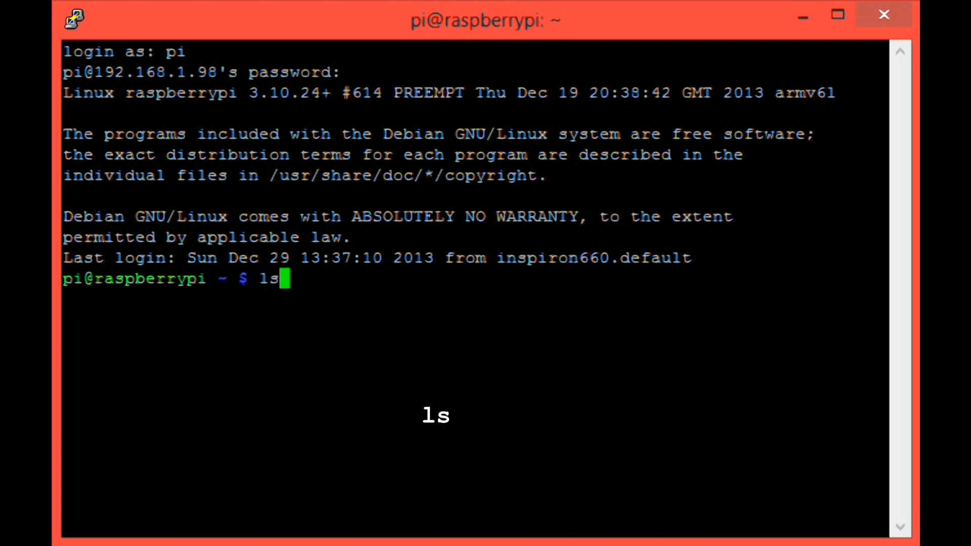
pyautogui.press('Return')
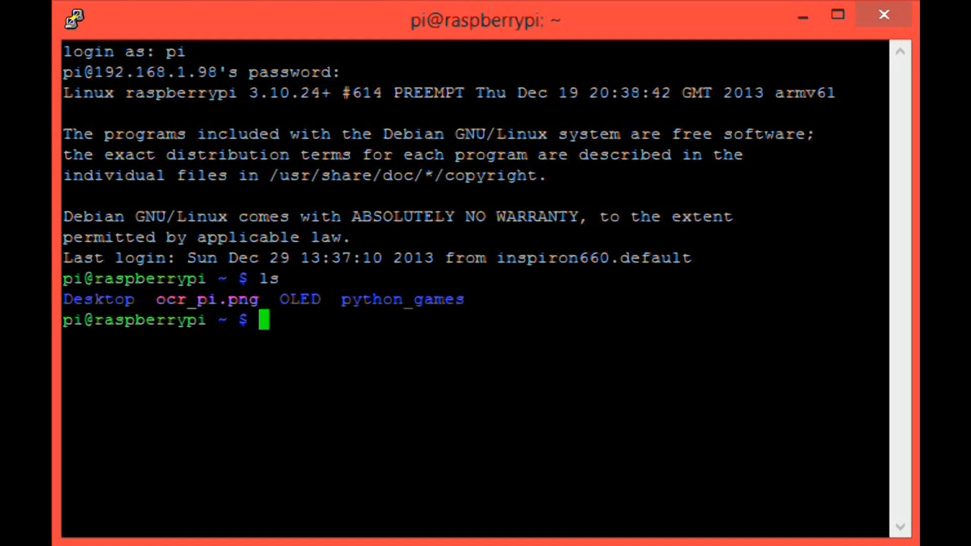
pyautogui.write('cd O')
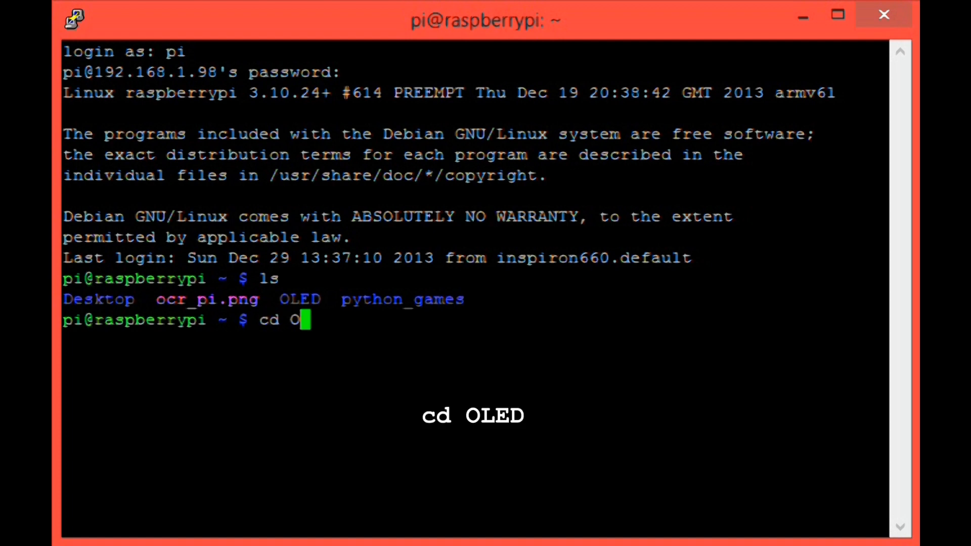
pyautogui.press('Return')
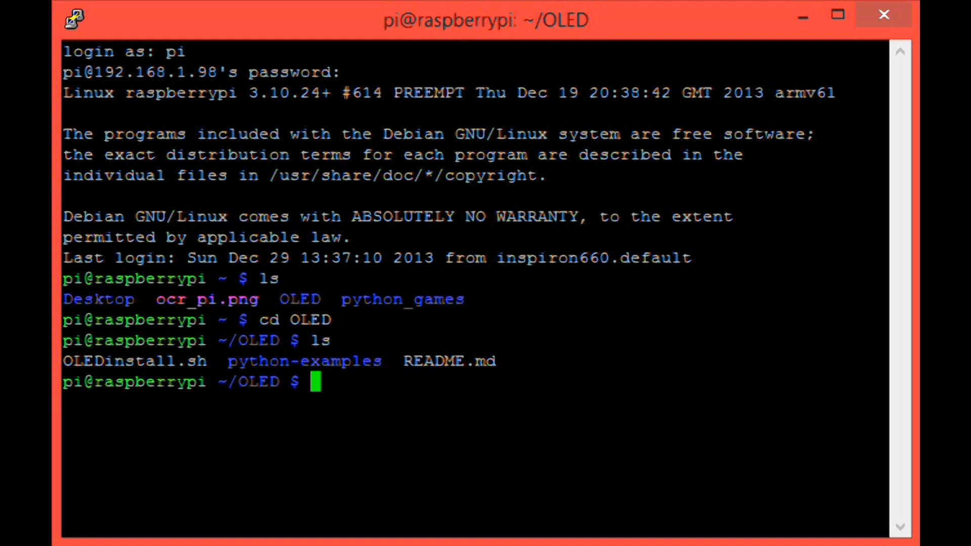
pyautogui.write('sh')
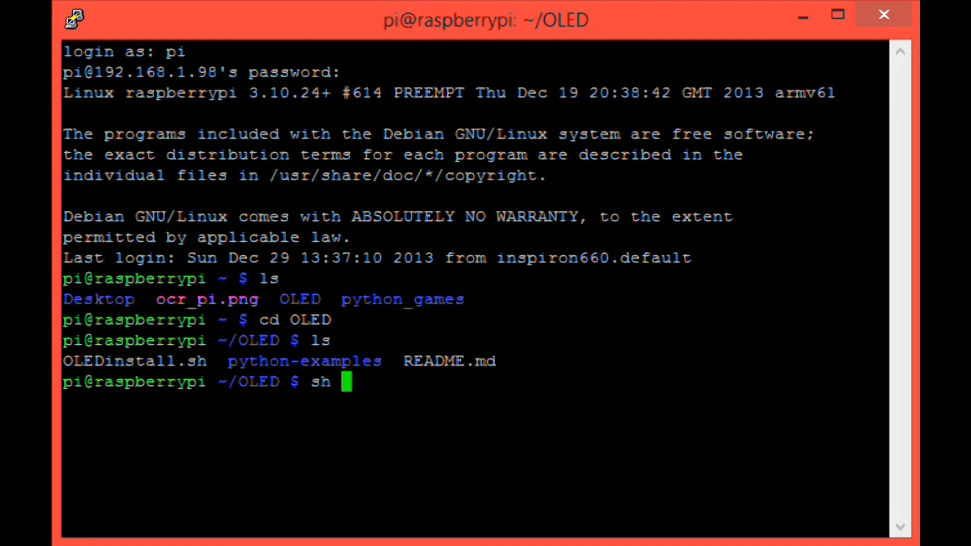
# Step: Run sh OLEDinstall.sh to install the OLED display's required packages
pyautogui.write('OLEDinstall.sh')
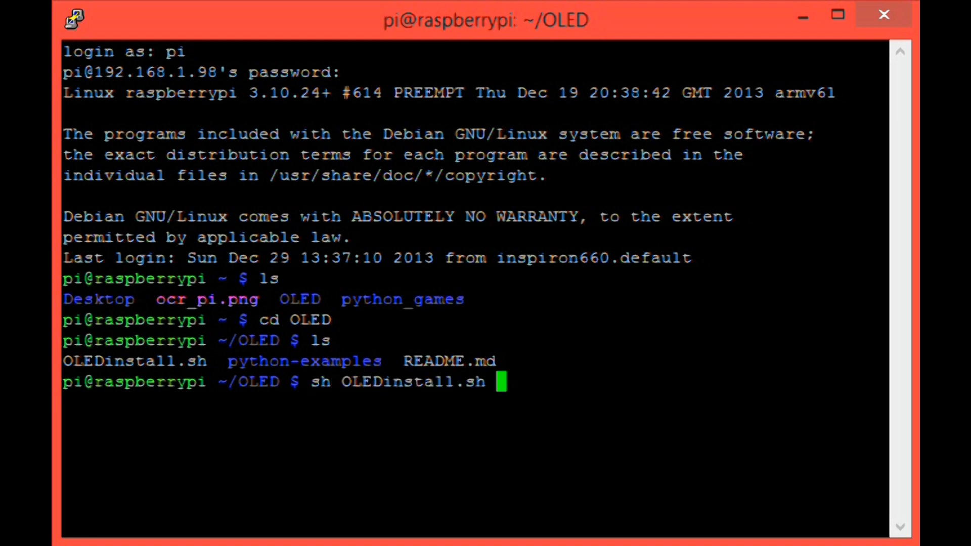
pyautogui.press('Return')
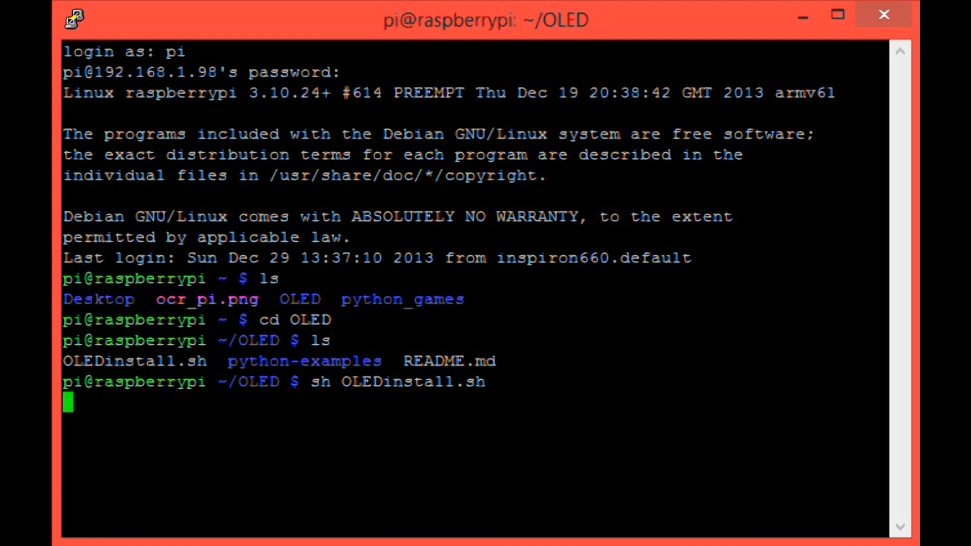
pyautogui.press('Return')
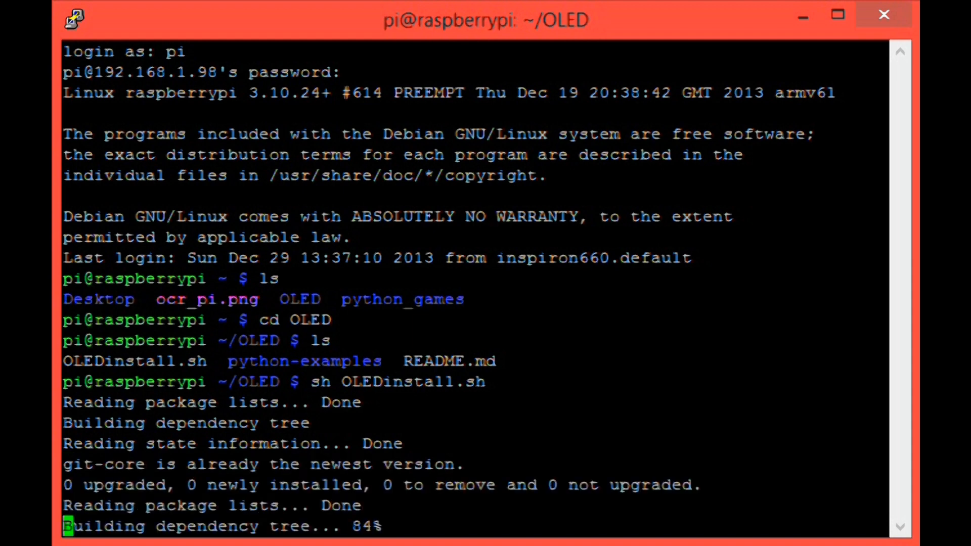
pyautogui.scroll(-3)
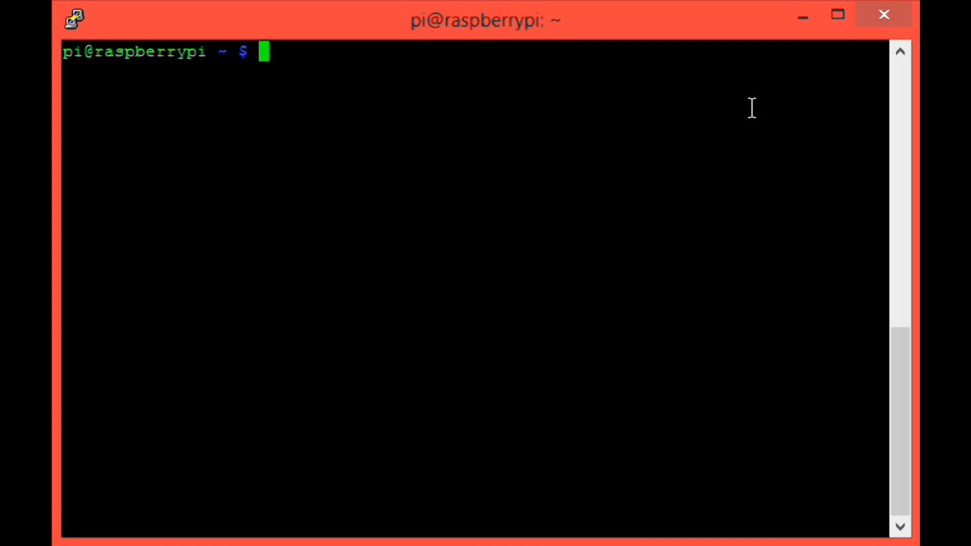
# Step: Change into the OLED/python-examples folder with cd
pyautogui.write('cd OLED')
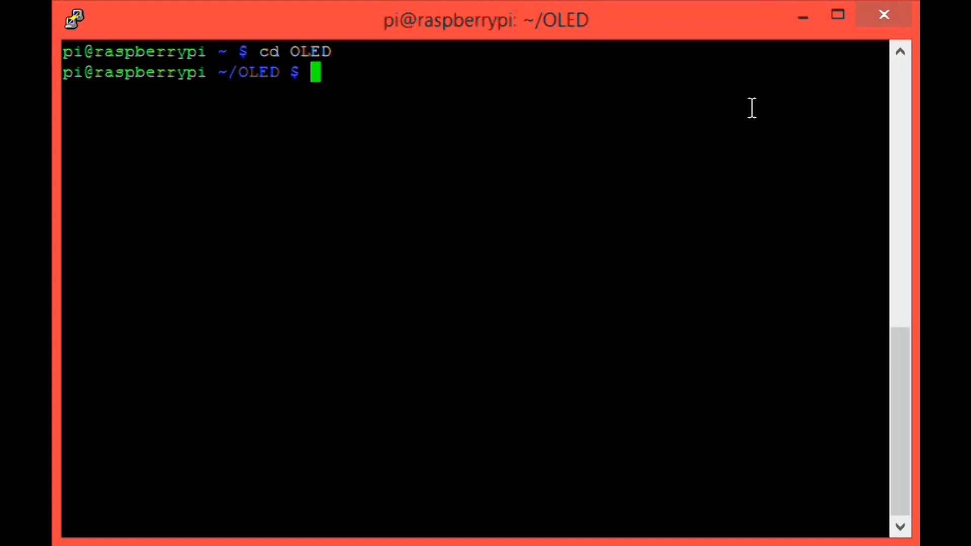
pyautogui.write('cd')
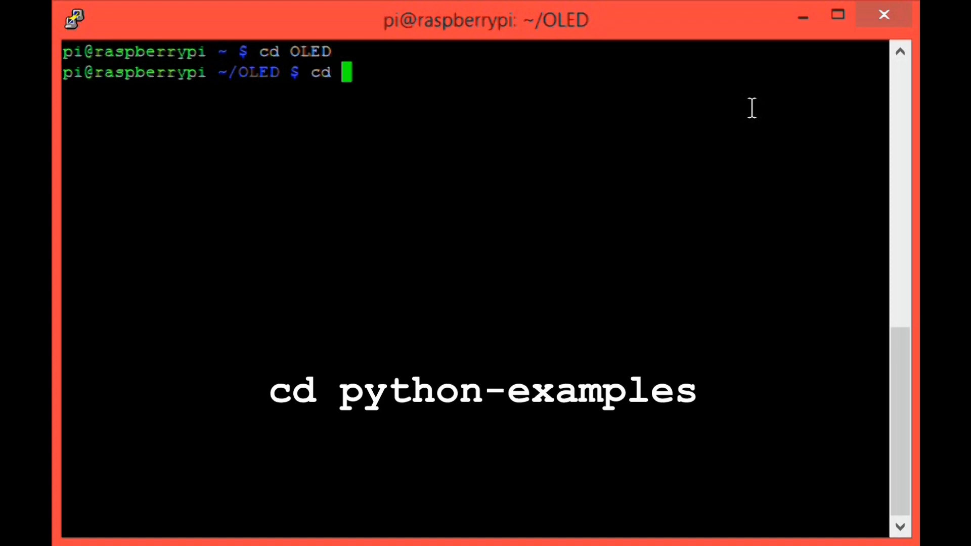
pyautogui.write('python-examples/')
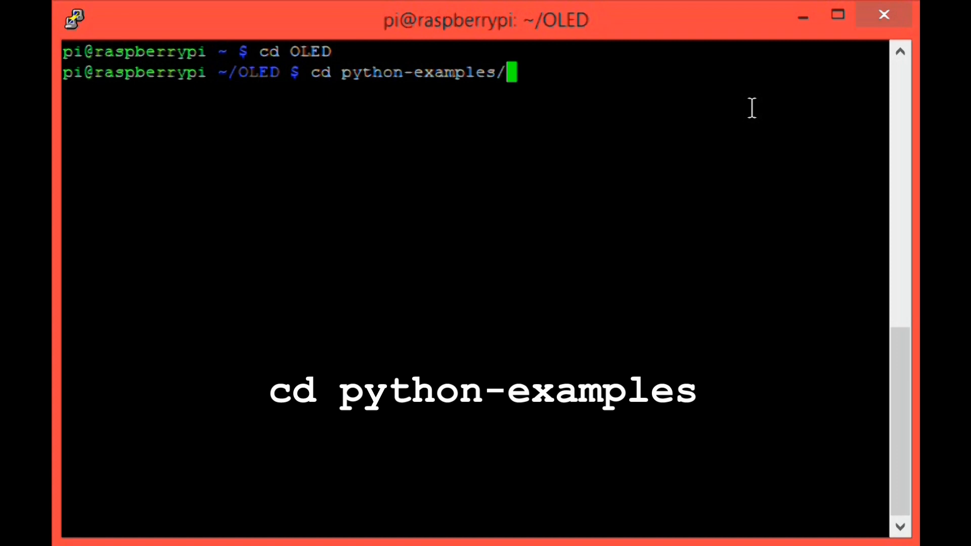
pyautogui.press('Return')
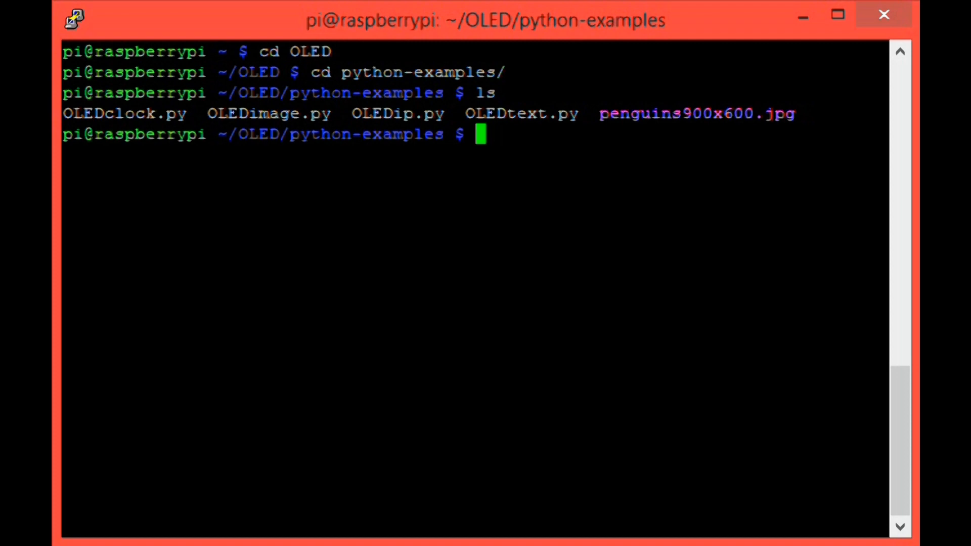
# Step: Enter sudo python OLEDtext.py, then trim the script name to become OLEDip.py
pyautogui.write('sudo')
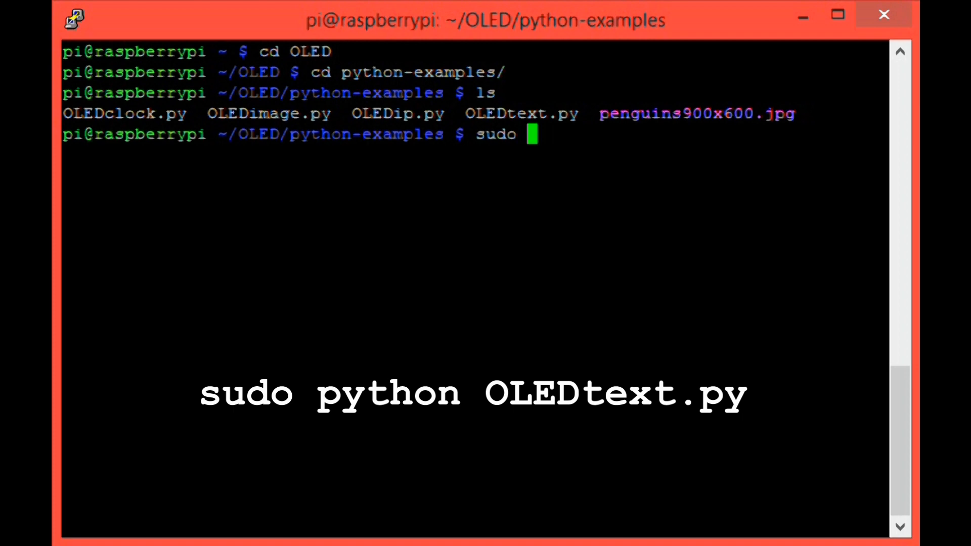
pyautogui.write('python O')
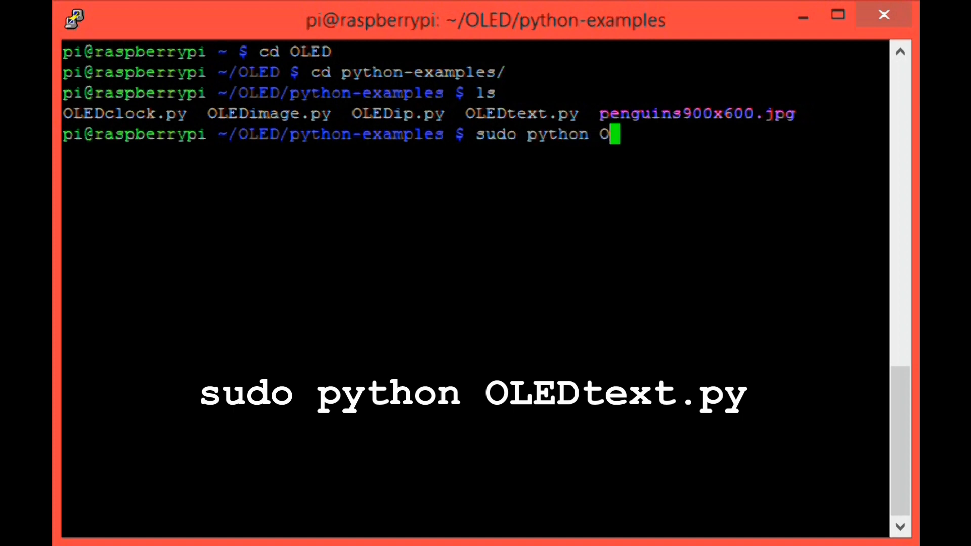
pyautogui.write('LEDtext.py')
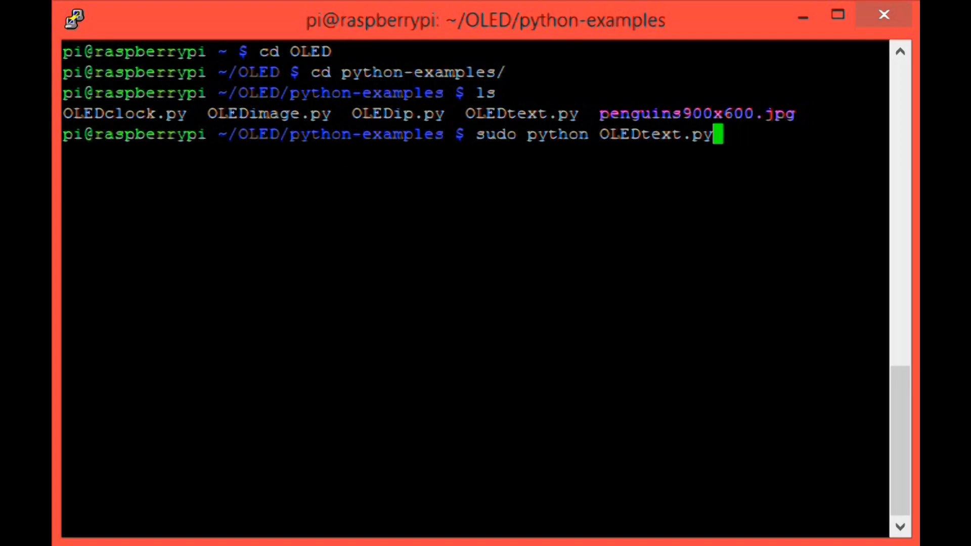
pyautogui.press('Backspace')
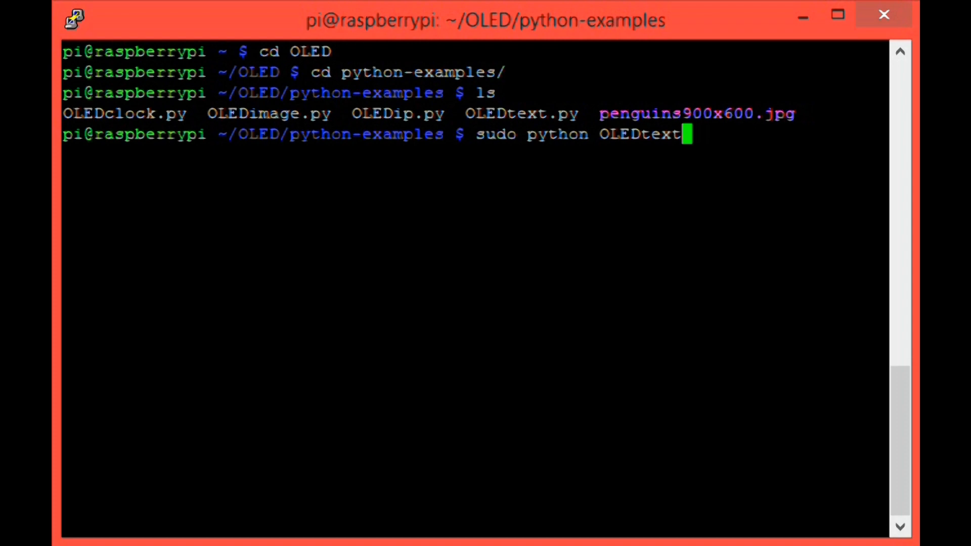
pyautogui.press('BackSpace')
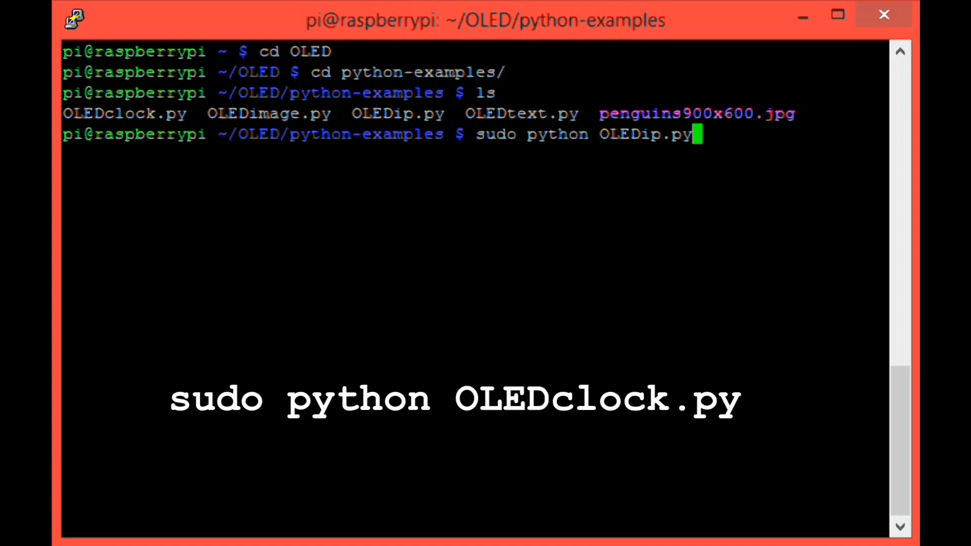
# Step: Finish the command as sudo python OLEDclock.py
pyautogui.write('OLEDclock')
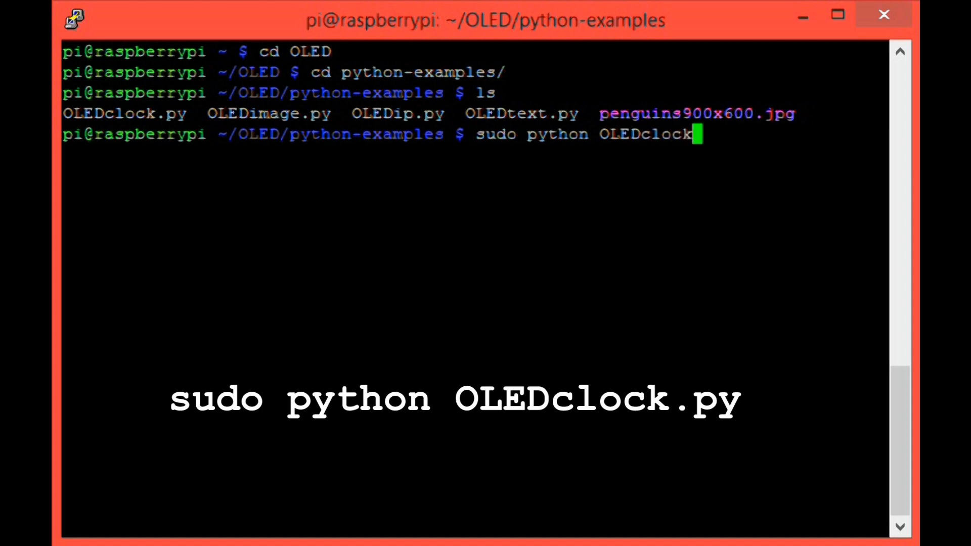
pyautogui.write('.py')
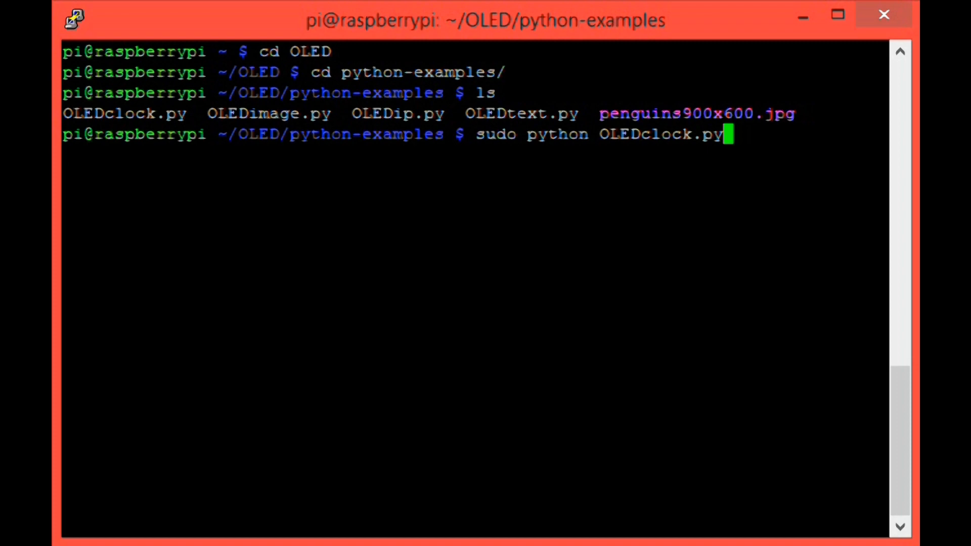
# Step: Edit the command to 'sudo python OLEDimage.py ', typing then erasing the car.png argument
pyautogui.press('Backspace')
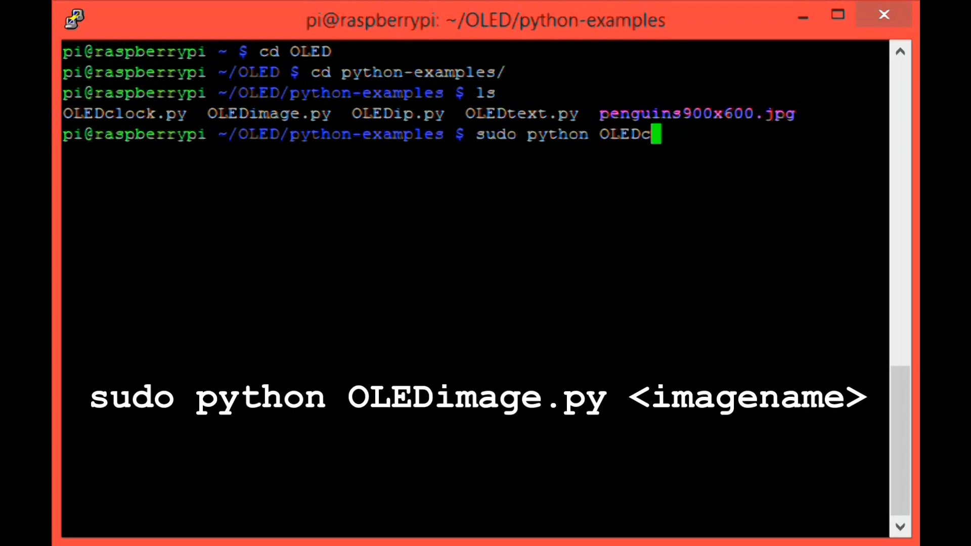
pyautogui.write('ima')
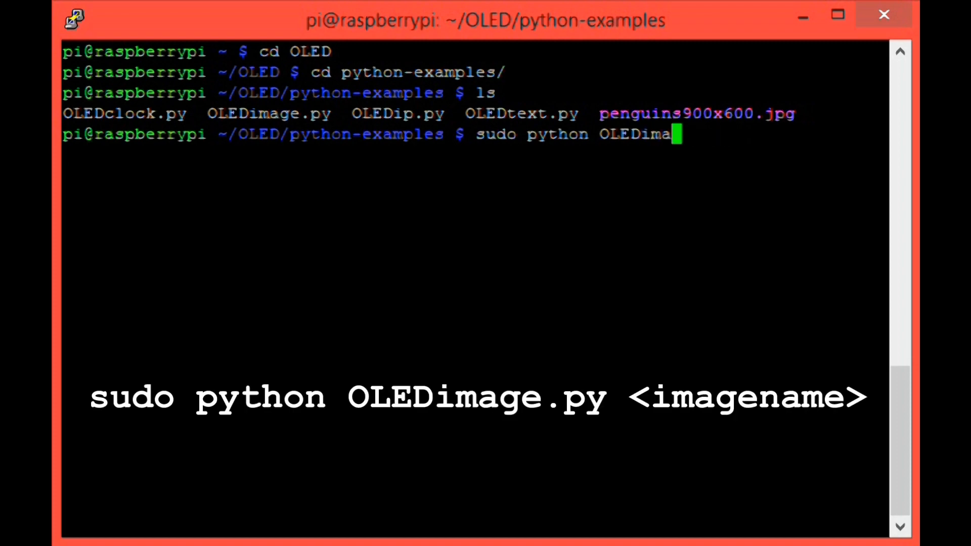
pyautogui.write('ge.py')
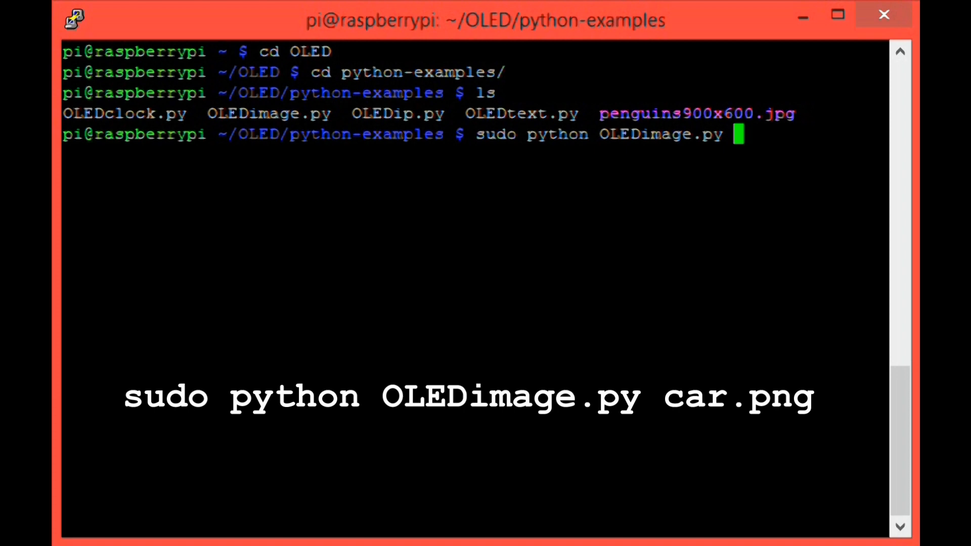
pyautogui.write('car.pn')
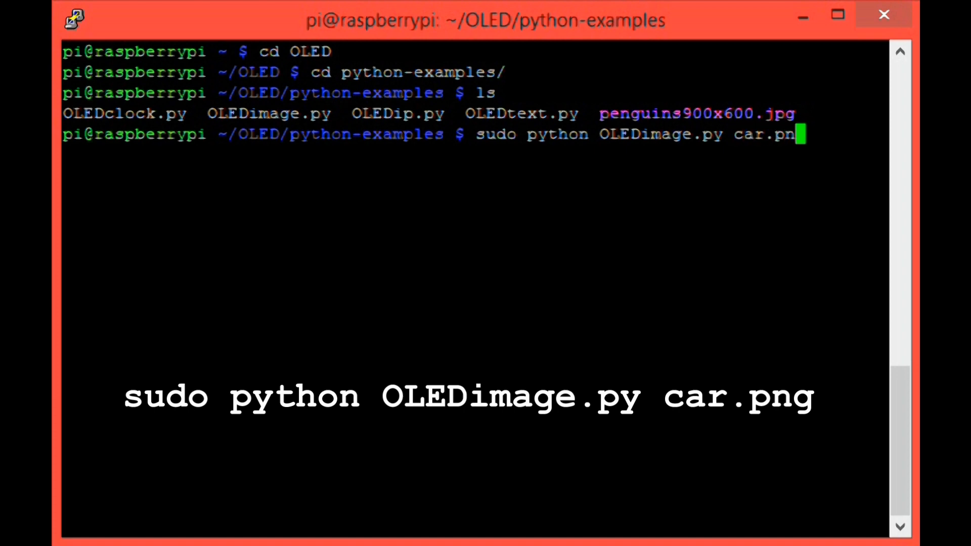
pyautogui.write('g')
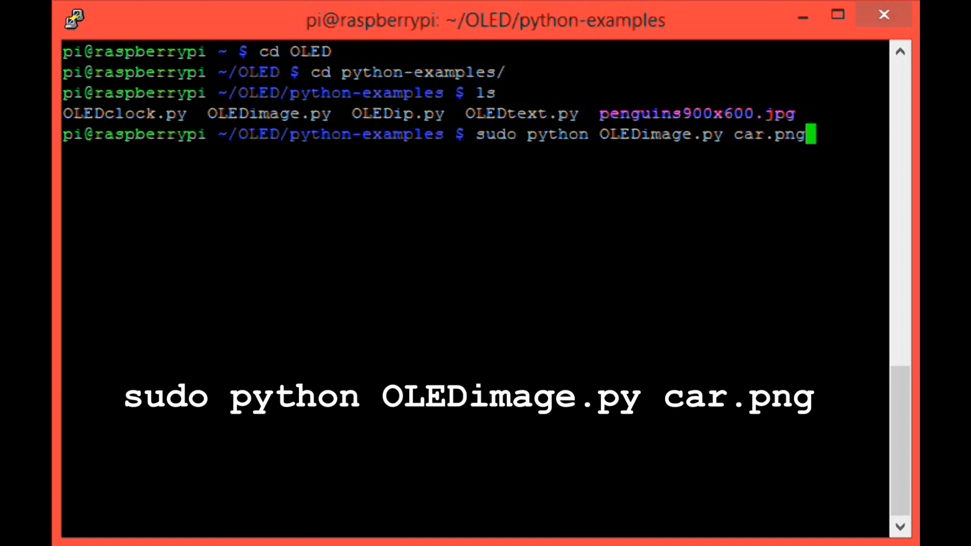
pyautogui.press('Backspace')
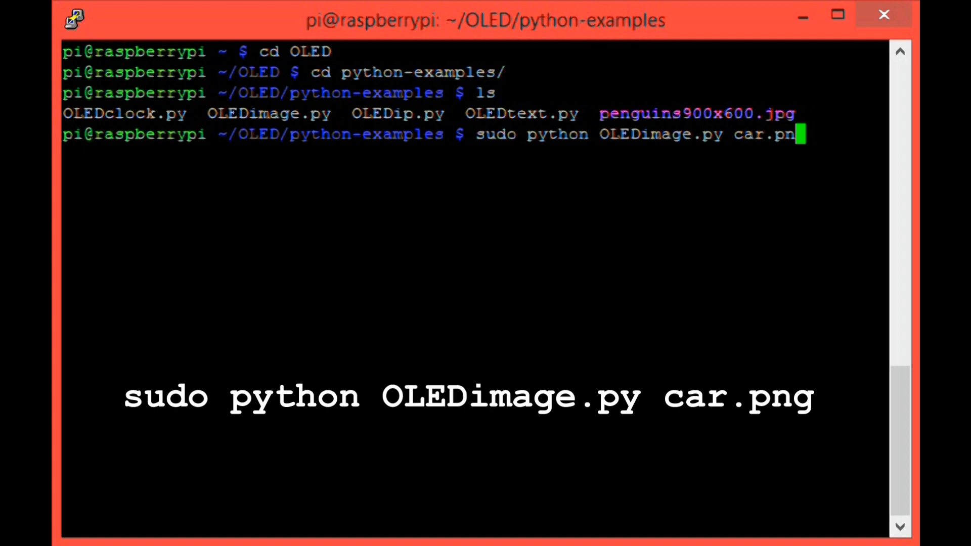
pyautogui.press('BackSpace')
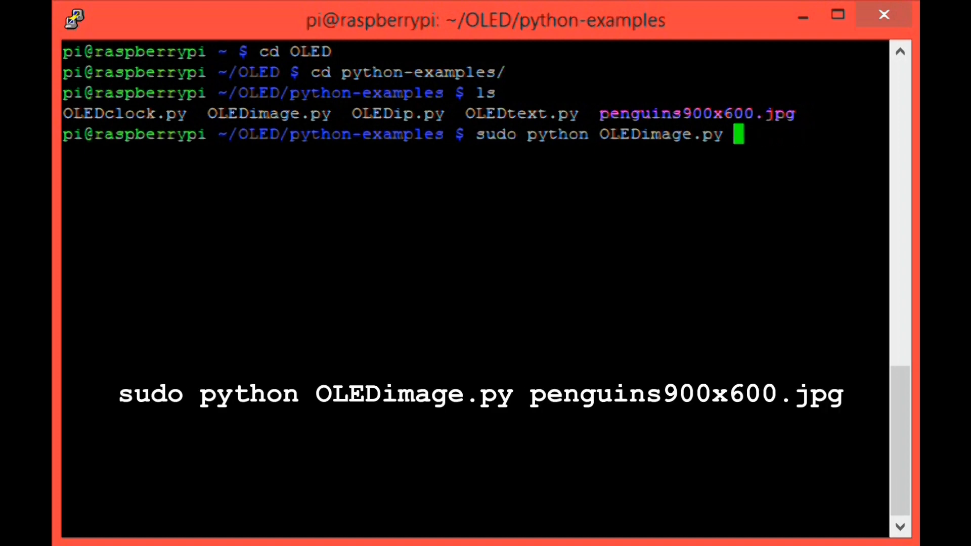
# Step: Run 'sudo python OLEDimage.py penguins900x600.jpg' to show the penguins image
pyautogui.write('pen')
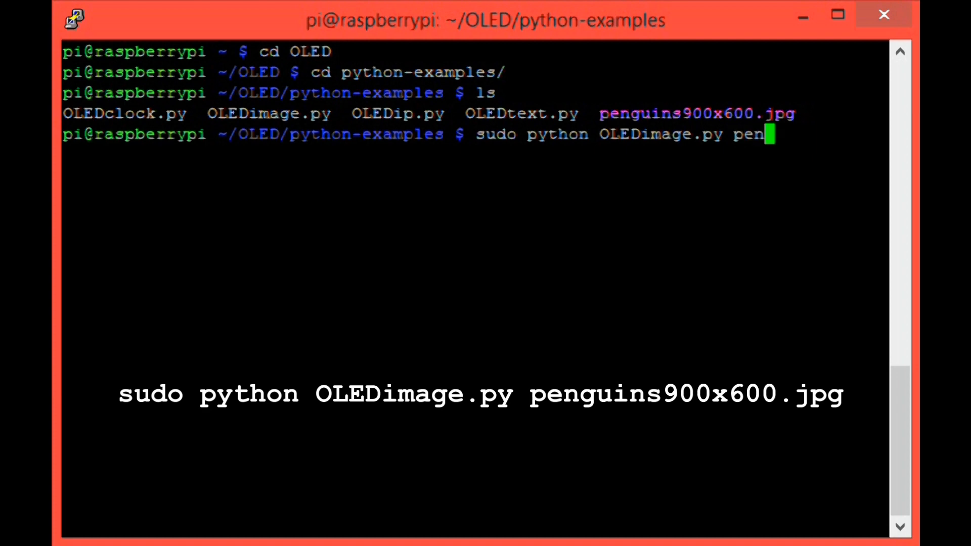
pyautogui.write('guins900x600.jpg')
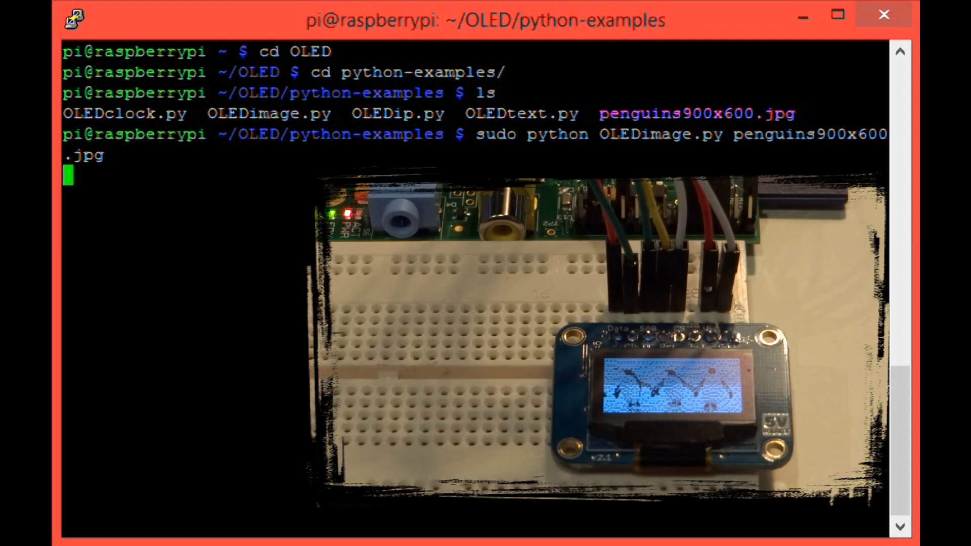
pyautogui.press('Return')
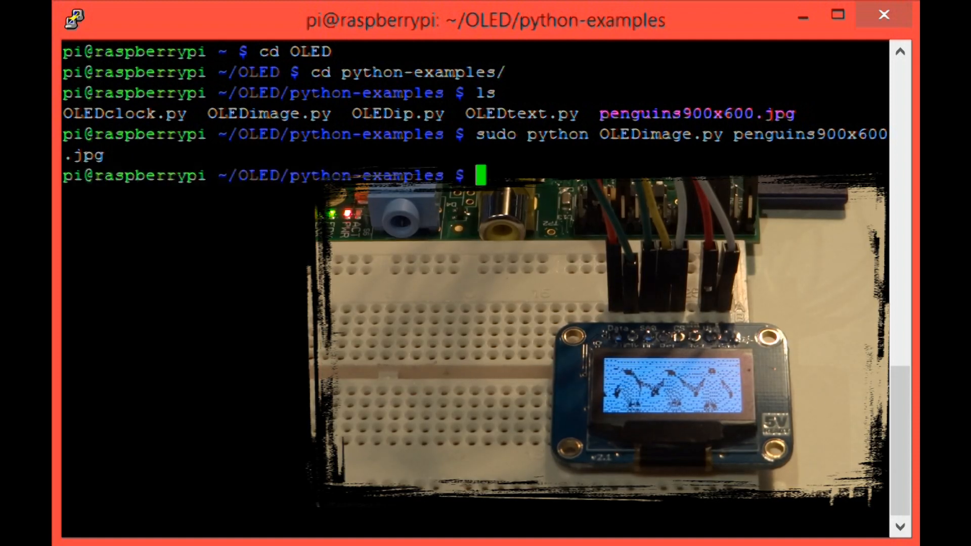